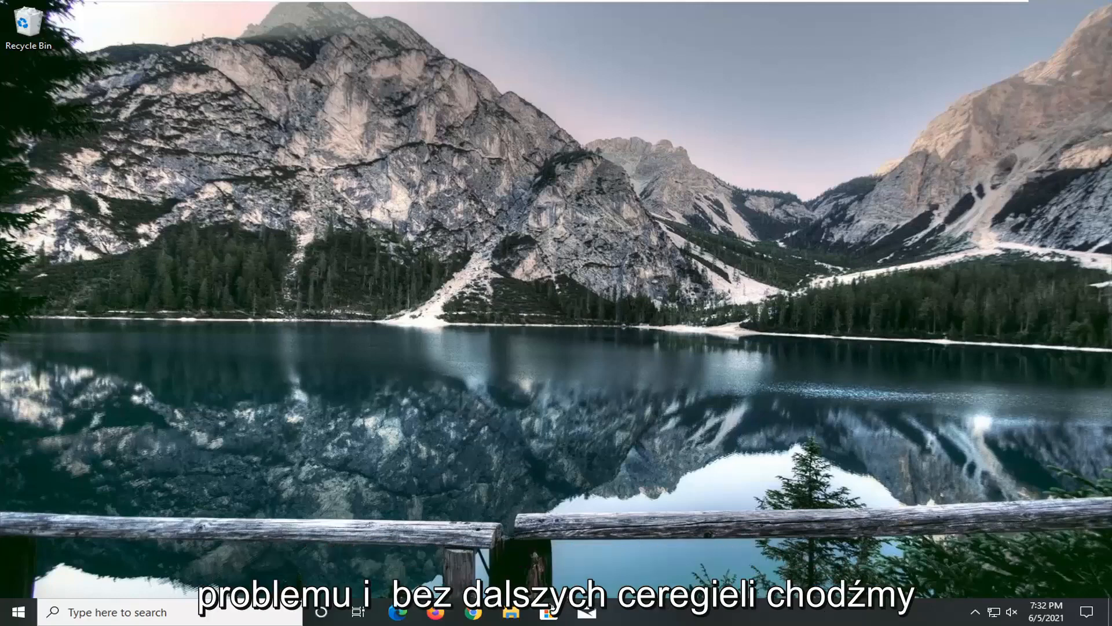
pyautogui.moveTo(200, 408)
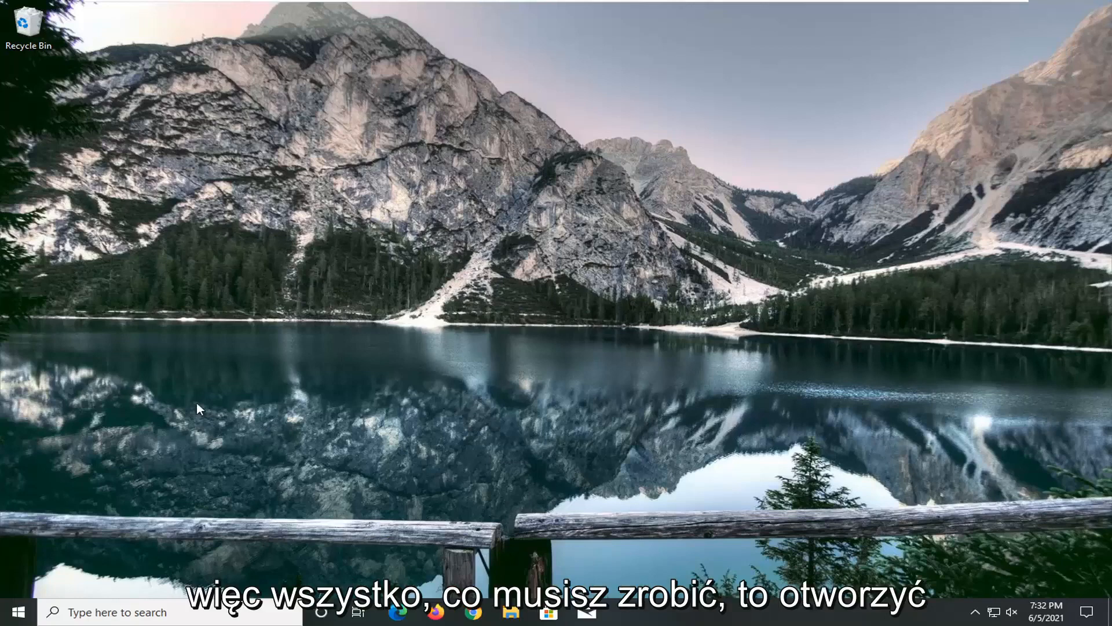
# - Search 'network reset' from Start and open the best-match Network reset settings page
pyautogui.click(10, 612)
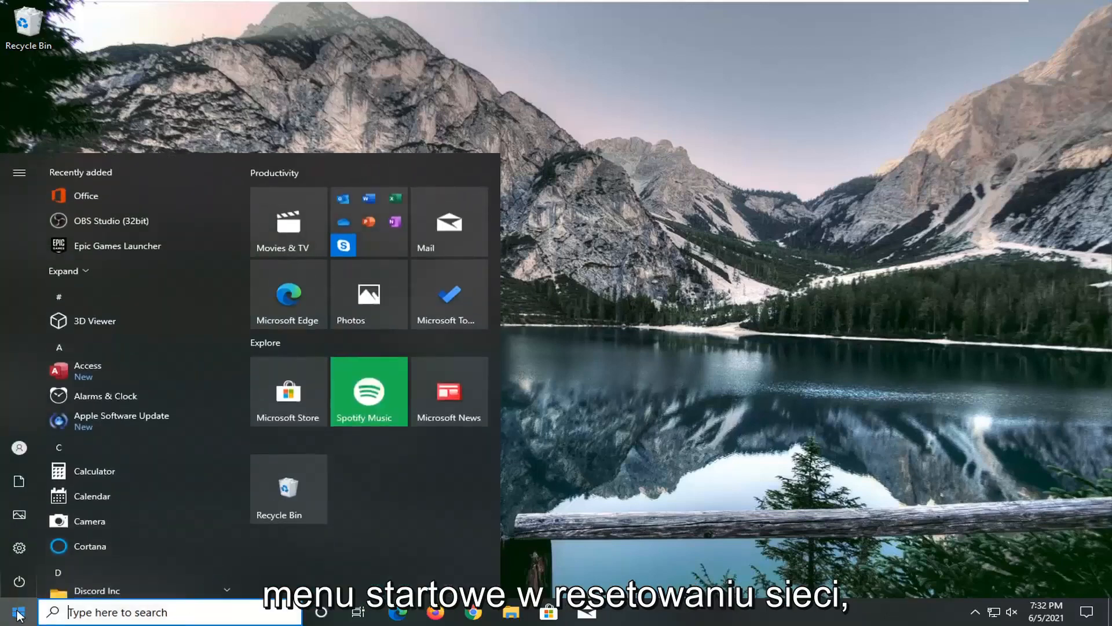
pyautogui.write('network reset')
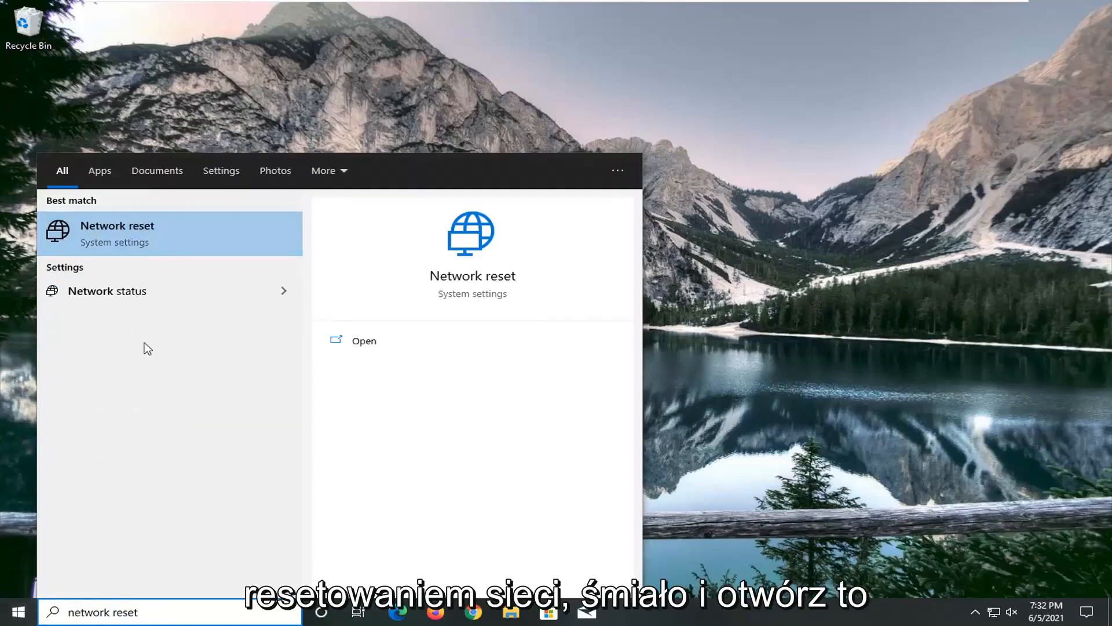
pyautogui.click(363, 340)
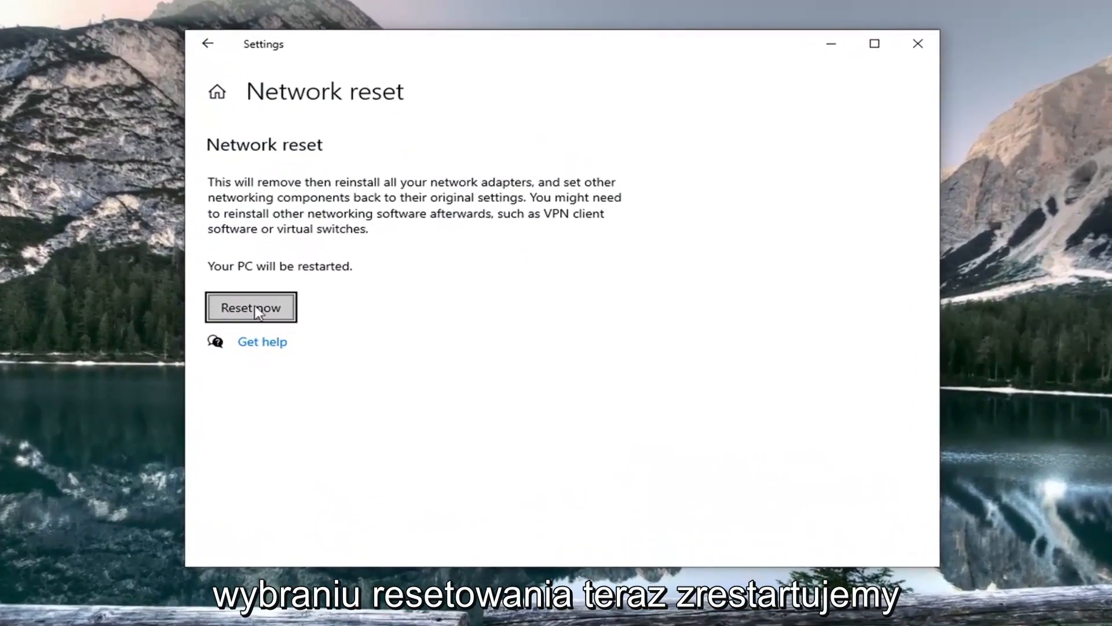
pyautogui.moveTo(274, 276)
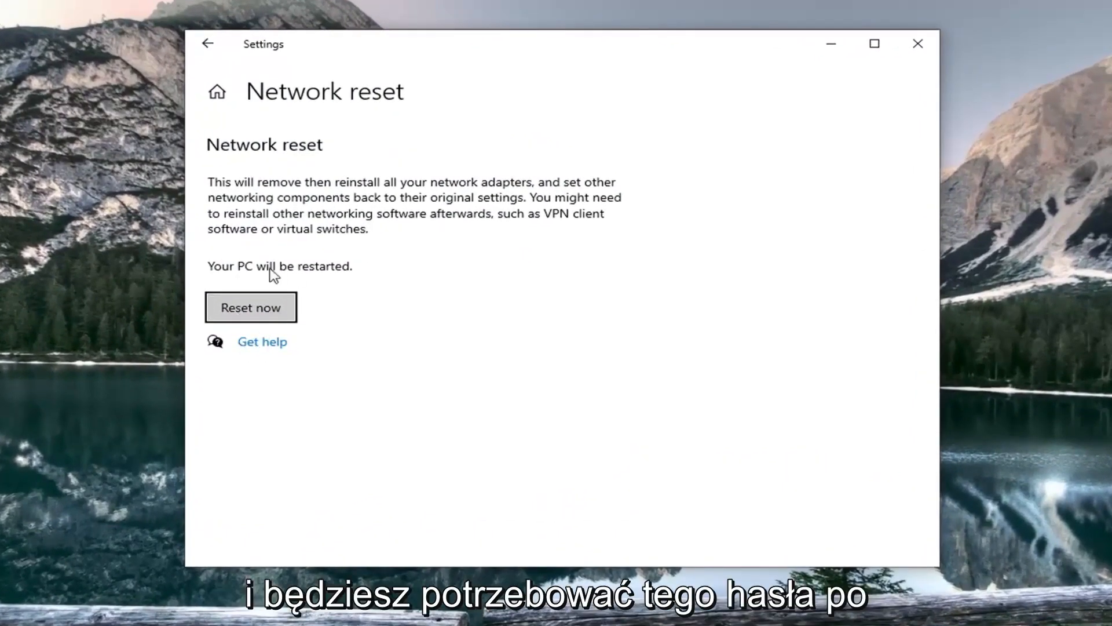
pyautogui.moveTo(440, 299)
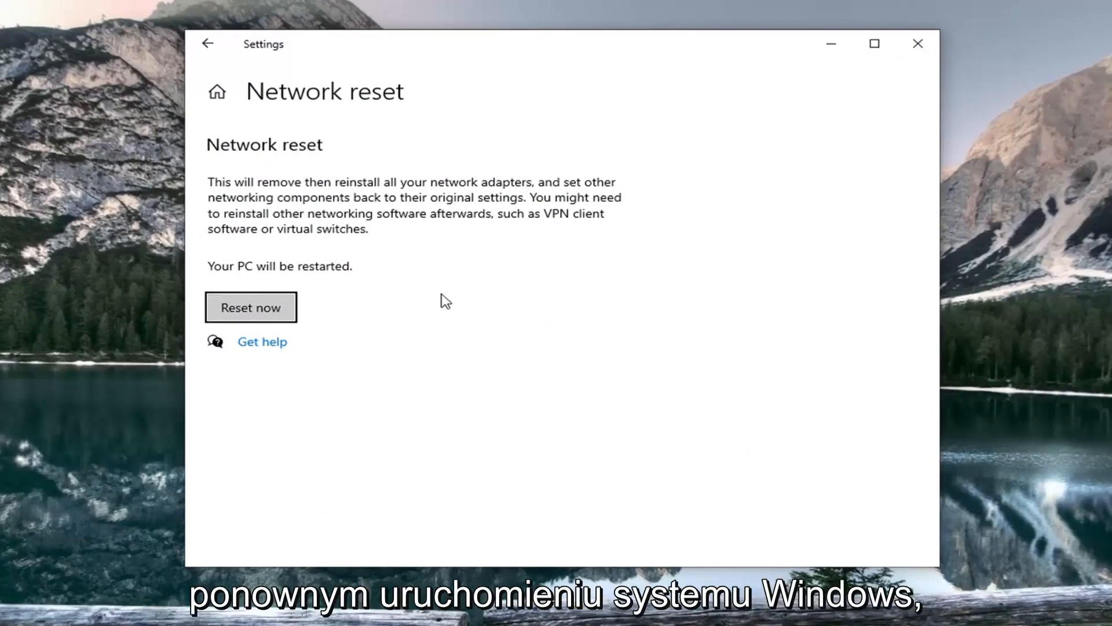
# - Confirm Reset now with Yes, showing the sign-out notice that Windows shuts down in 5 minutes
pyautogui.click(251, 307)
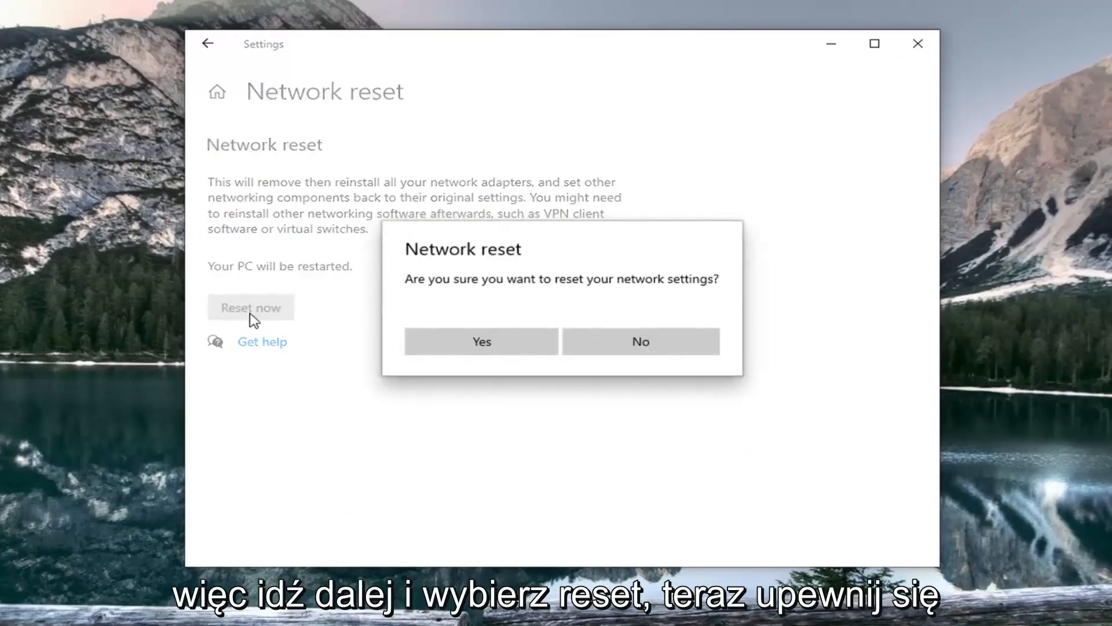
pyautogui.moveTo(757, 286)
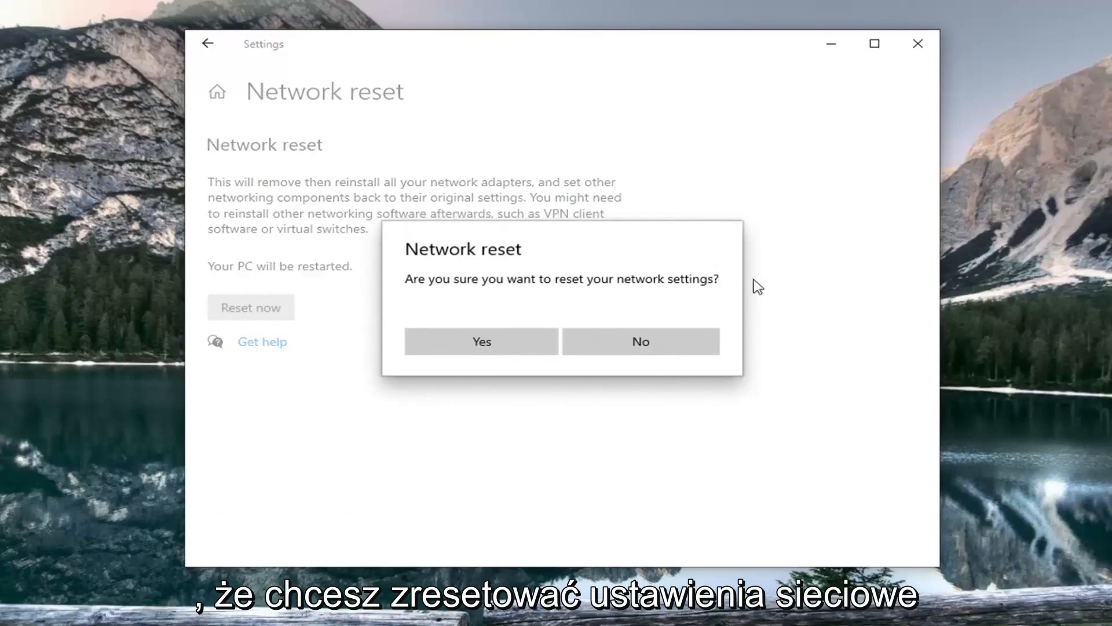
pyautogui.click(639, 340)
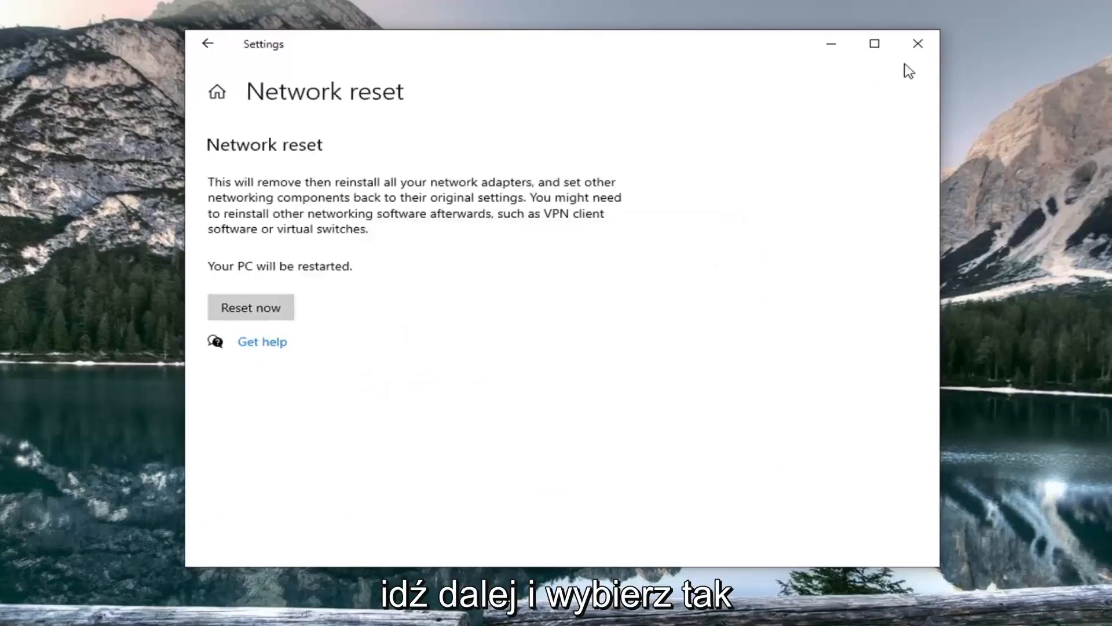
pyautogui.click(250, 307)
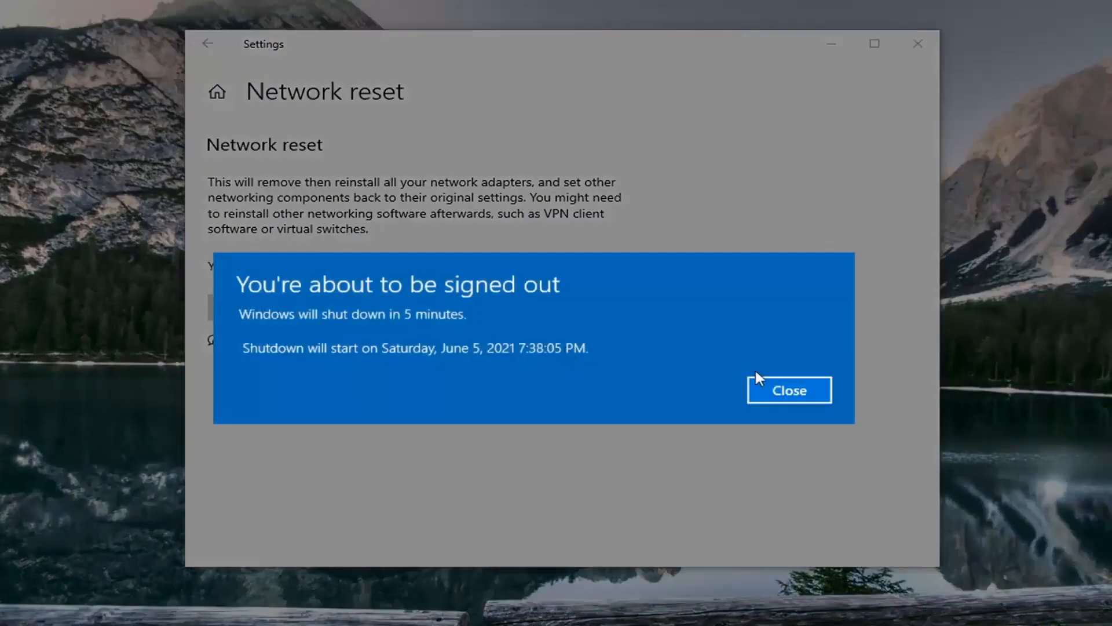